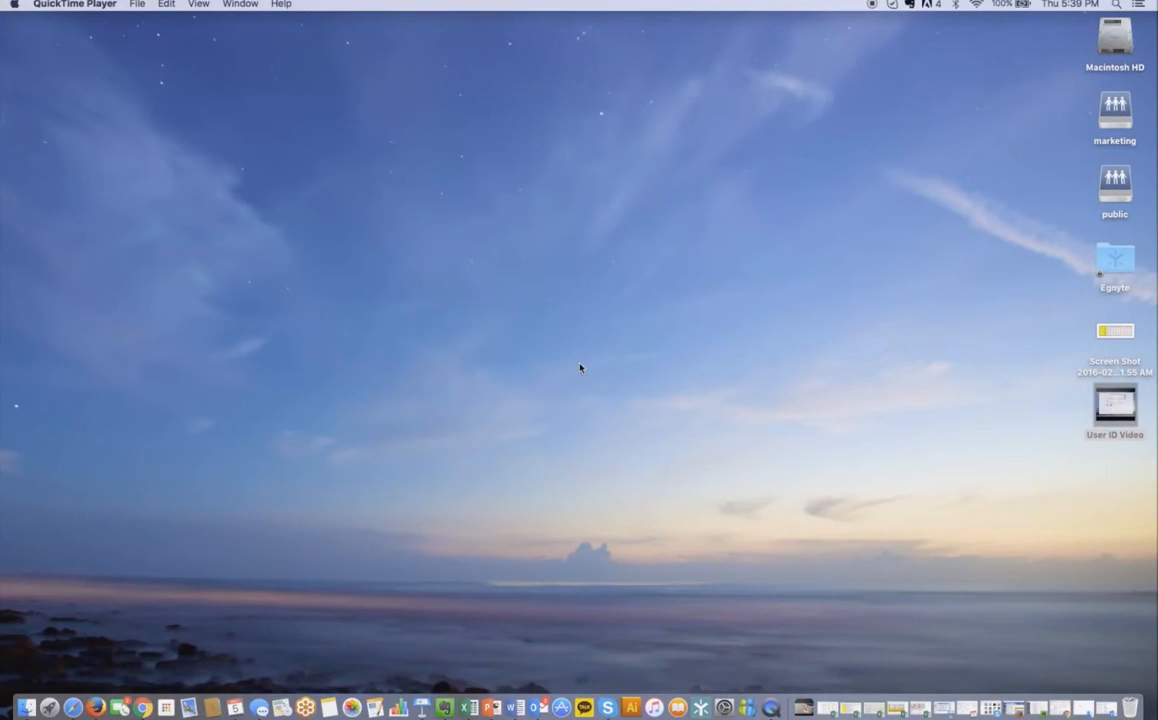
pyautogui.moveTo(74, 704)
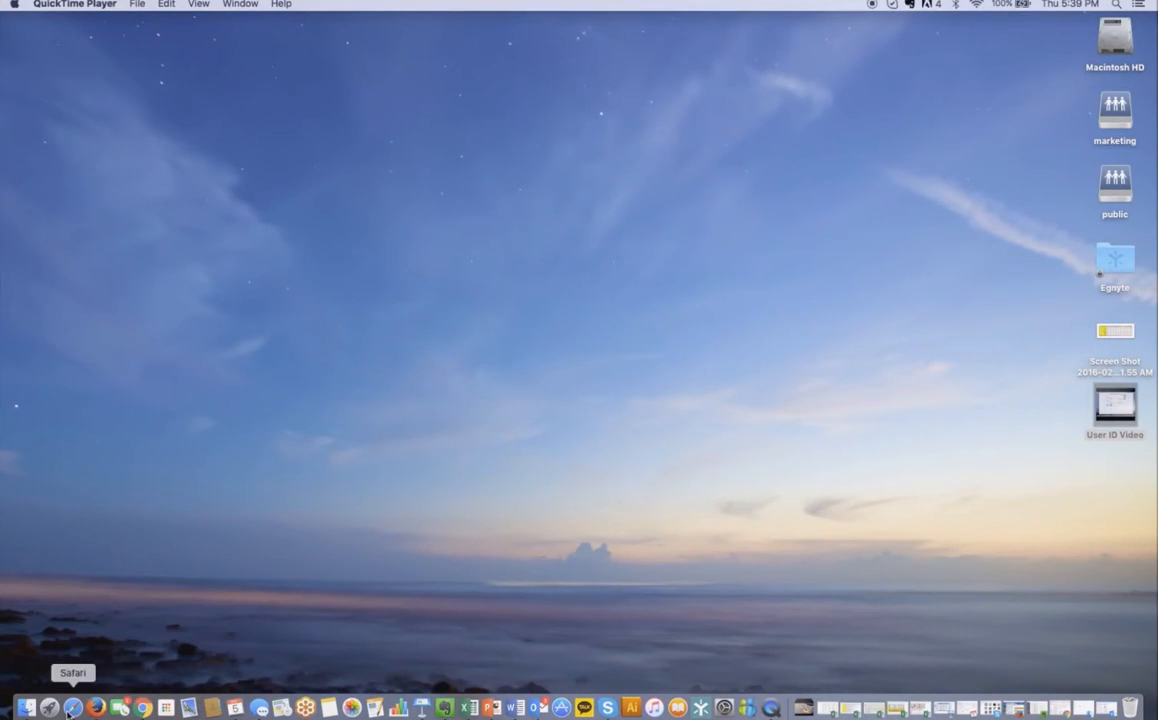
# Step: Launch Safari on the GolfBuddy home page and scroll toward the footer banner
pyautogui.click(72, 704)
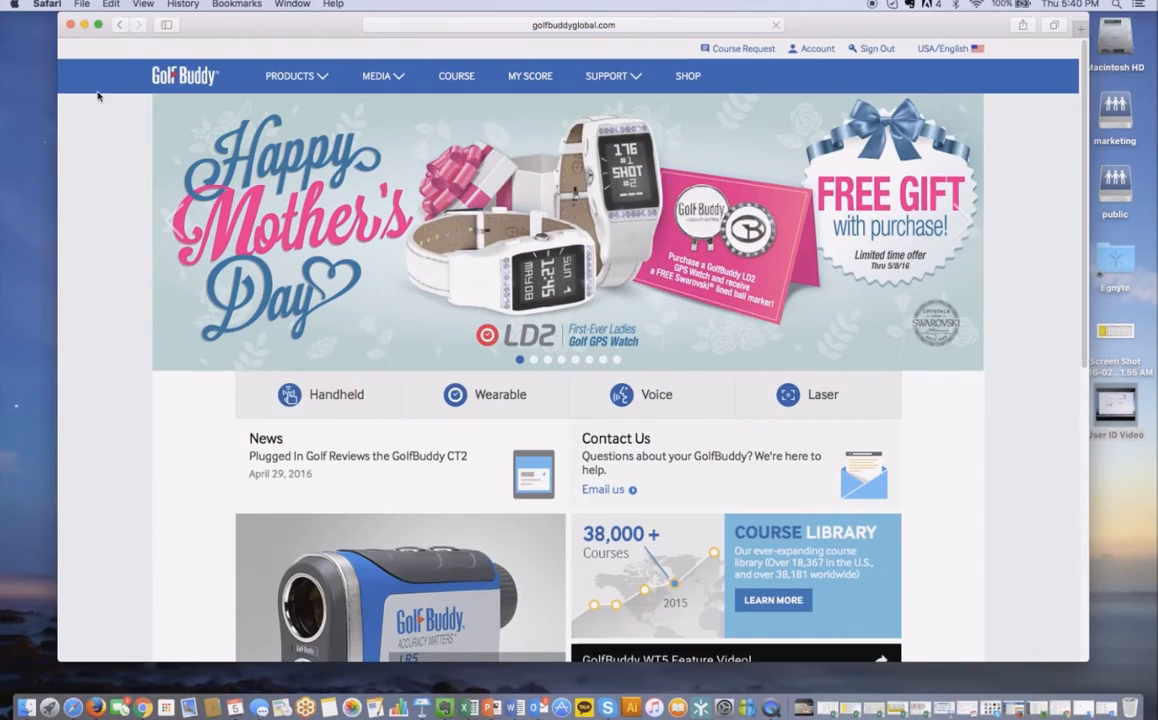
pyautogui.scroll(-3)
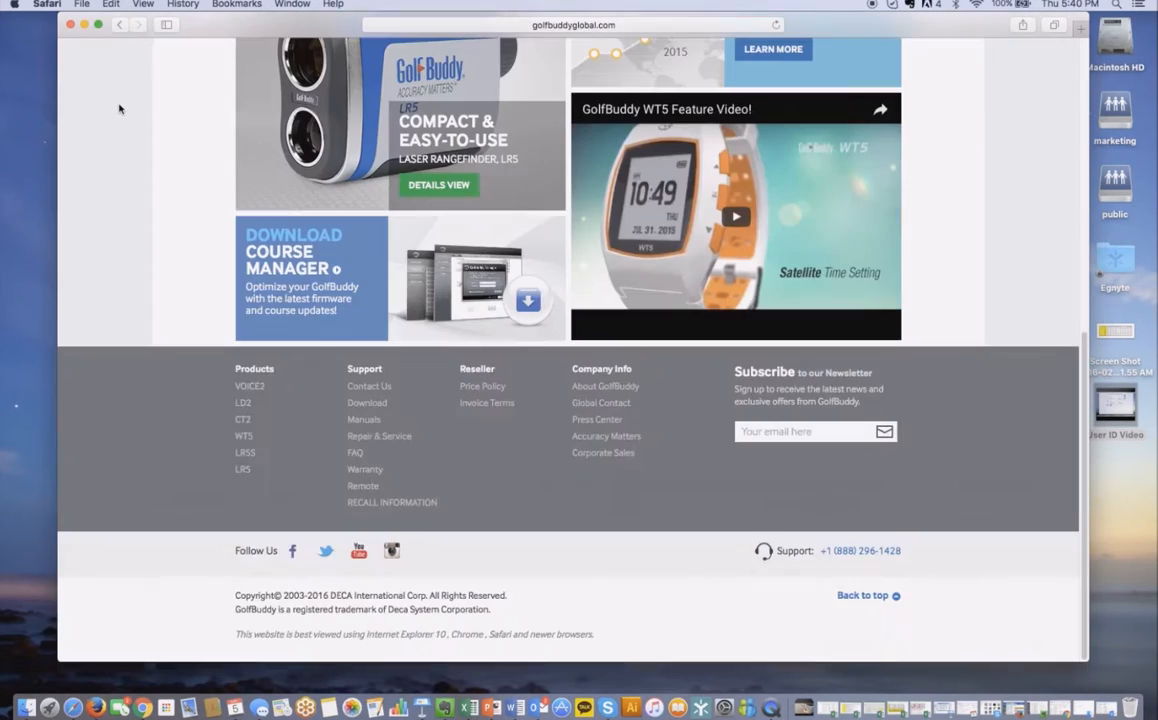
pyautogui.moveTo(180, 204)
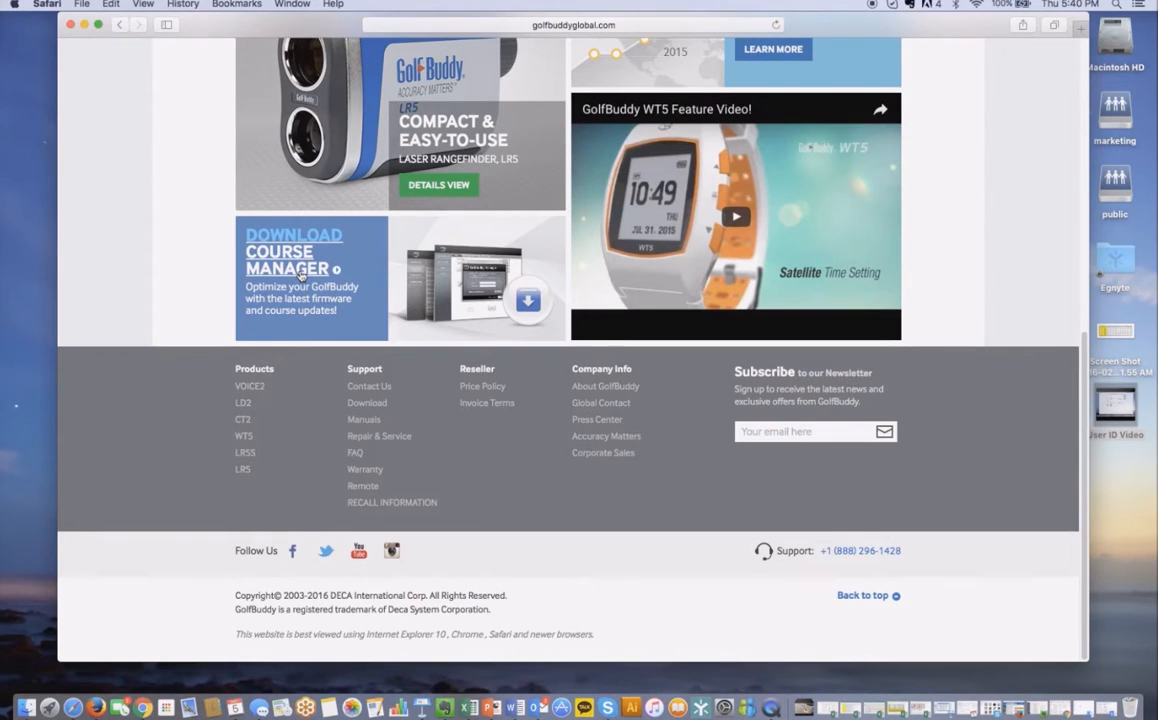
# Step: Follow the Download Course Manager banner and scroll to the Download for Mac section
pyautogui.click(292, 252)
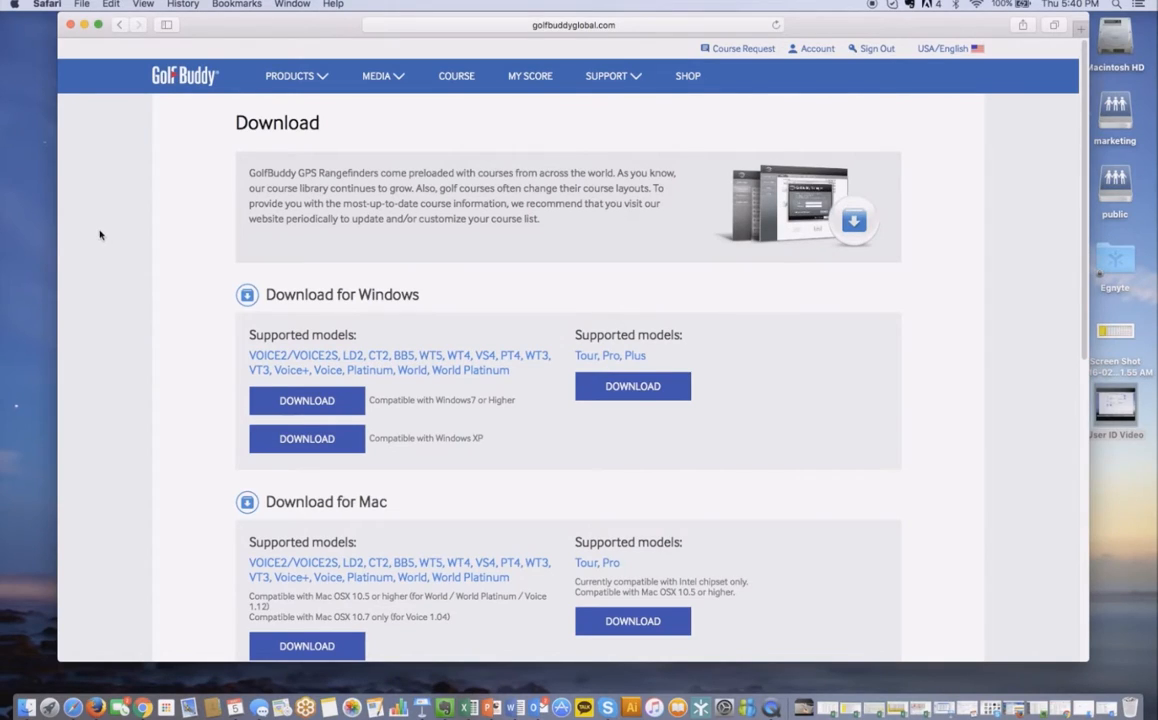
pyautogui.moveTo(94, 232)
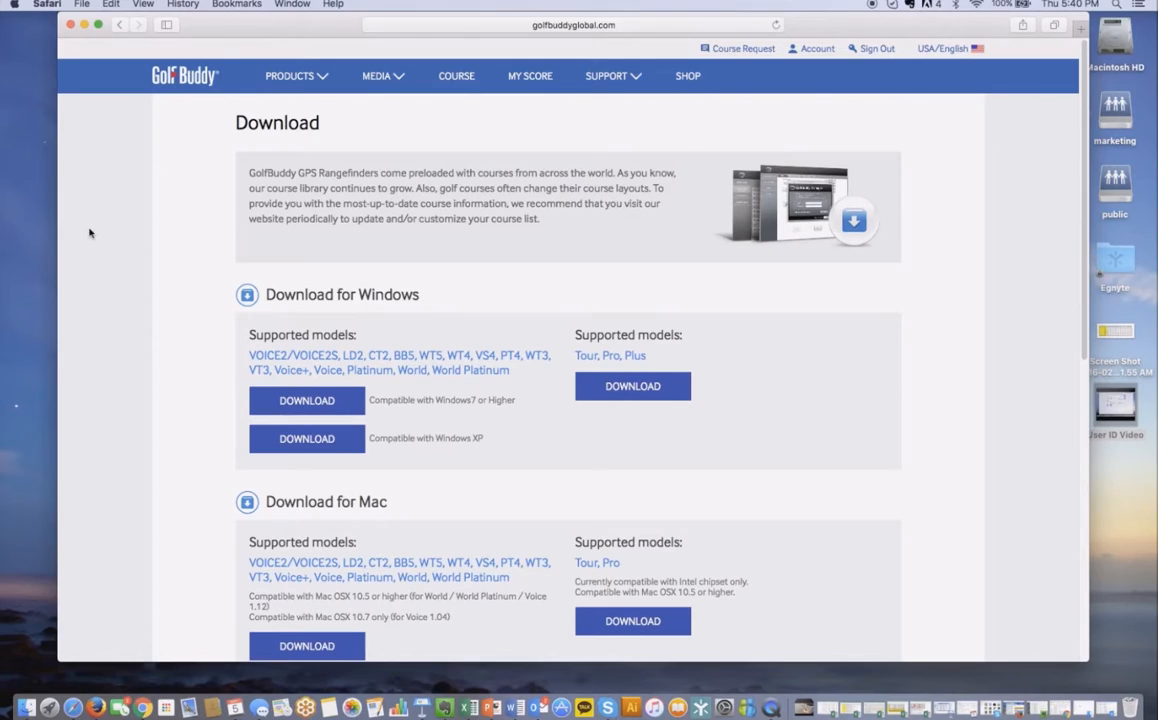
pyautogui.scroll(-3)
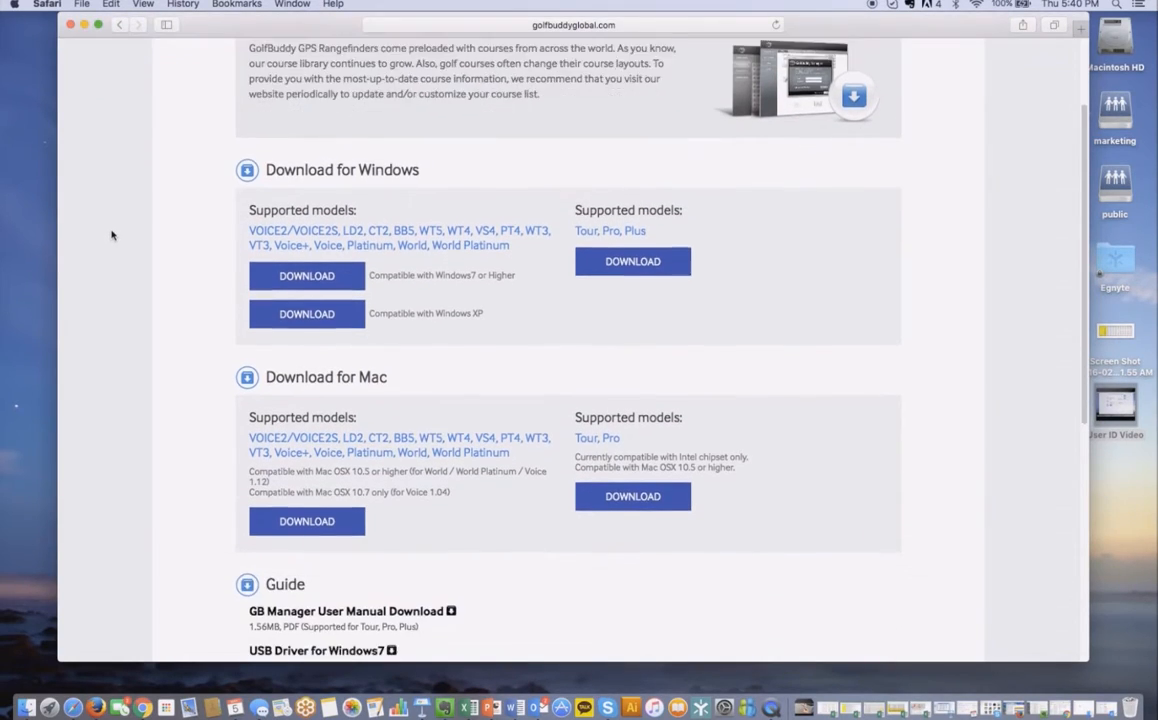
pyautogui.scroll(-3)
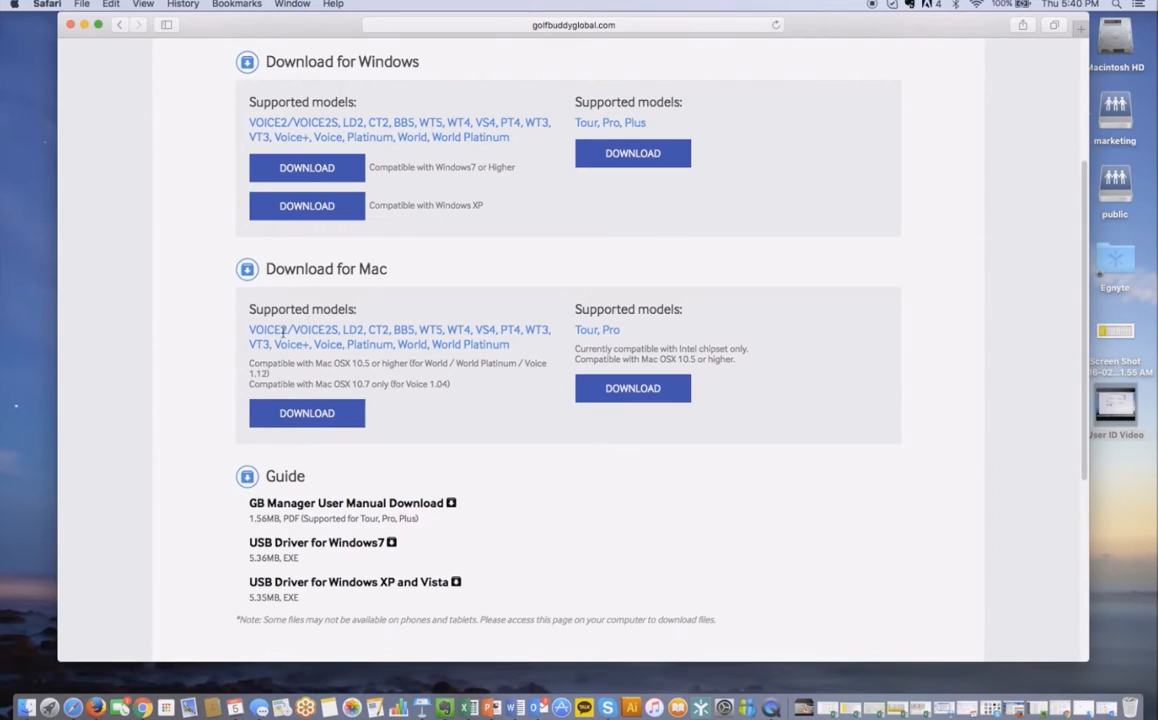
pyautogui.moveTo(536, 358)
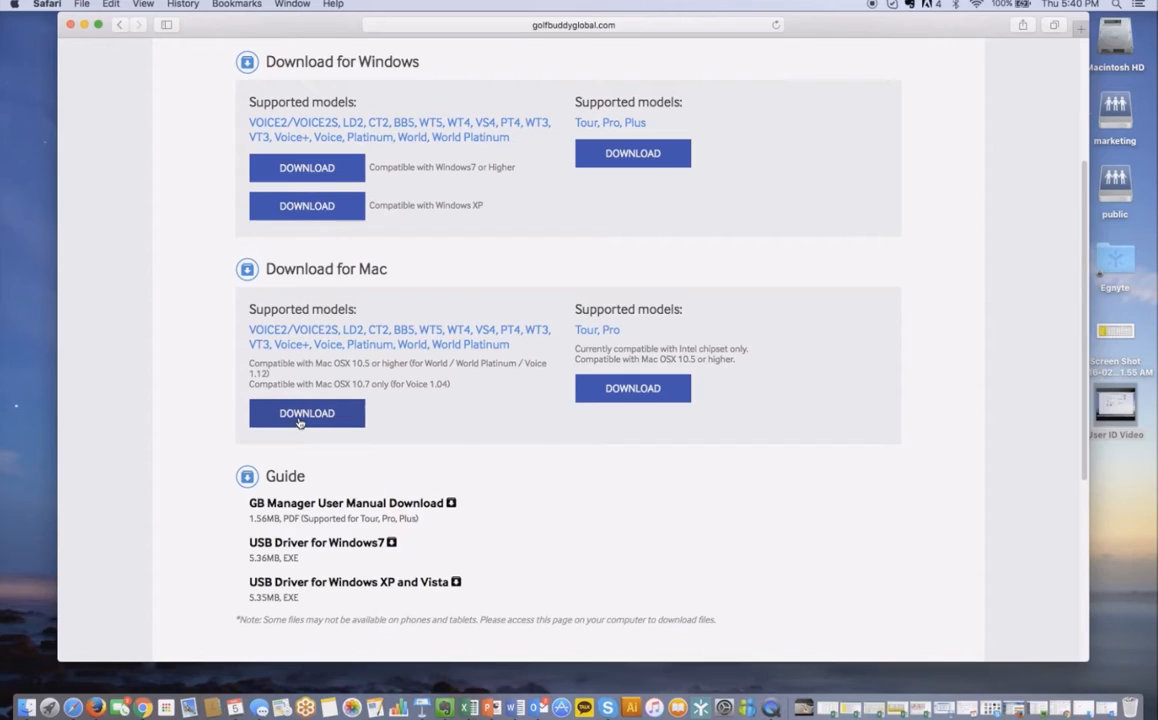
# Step: Download the Mac .pkg installer for the VOICE2 and World models
pyautogui.click(308, 412)
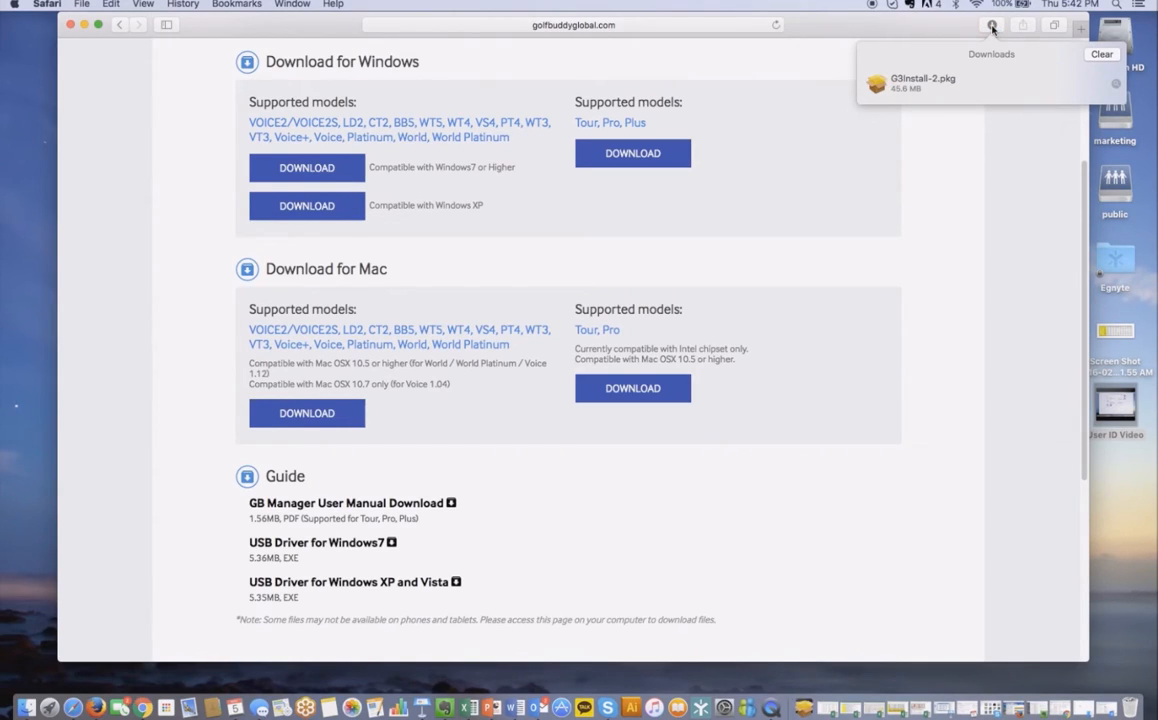
pyautogui.moveTo(952, 108)
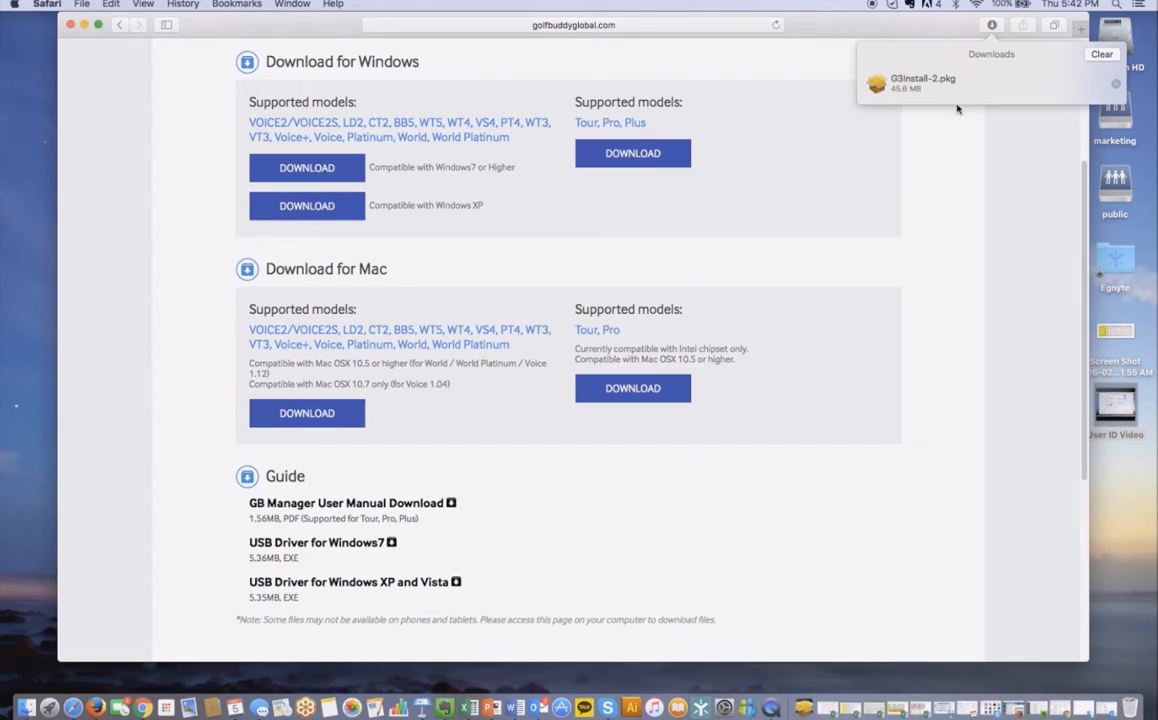
pyautogui.moveTo(916, 88)
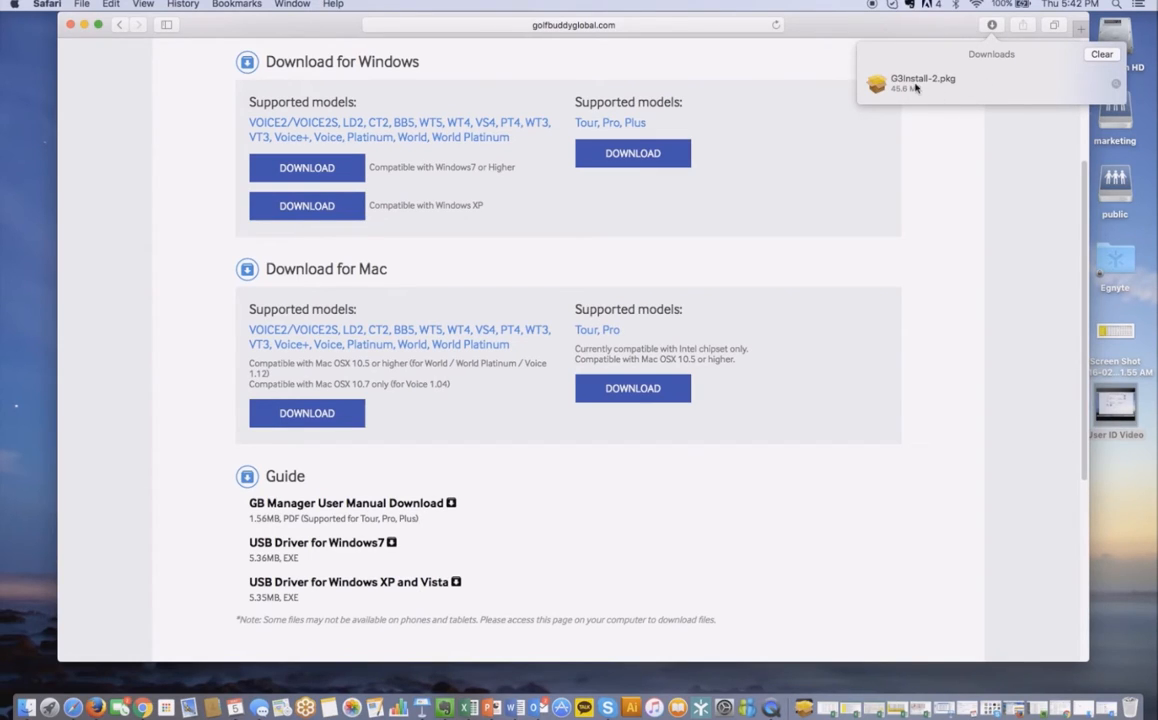
# Step: Launch the downloaded .pkg installer and choose Install for all users
pyautogui.doubleClick(920, 84)
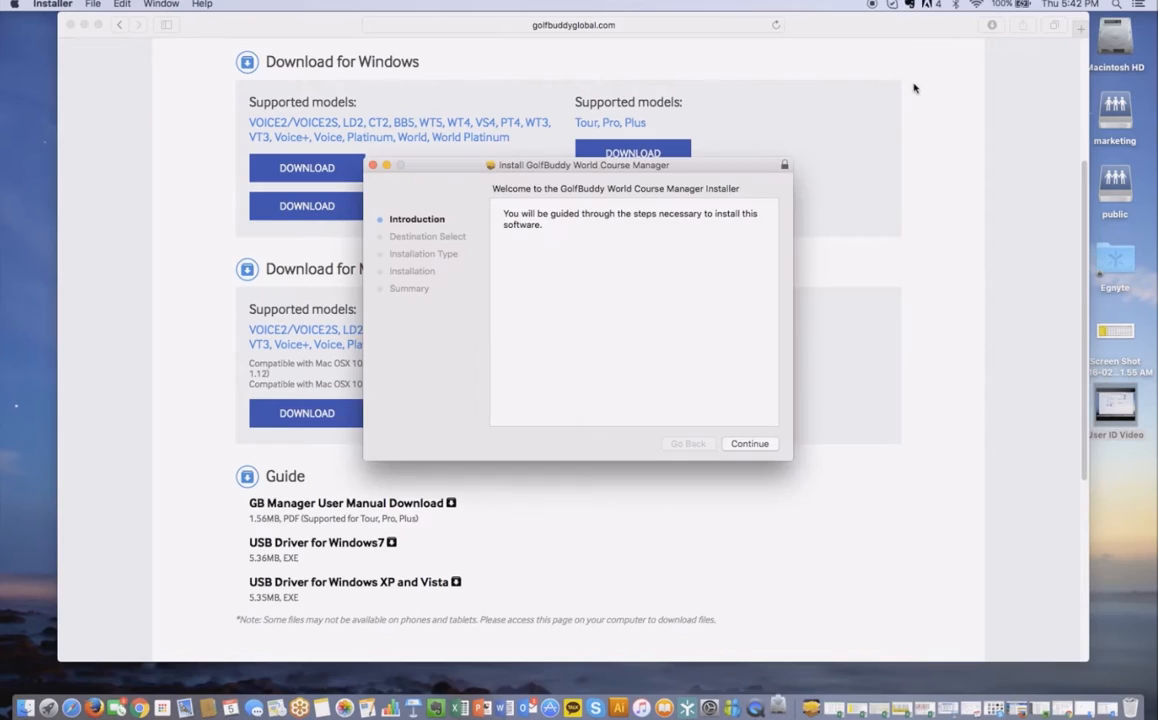
pyautogui.moveTo(512, 236)
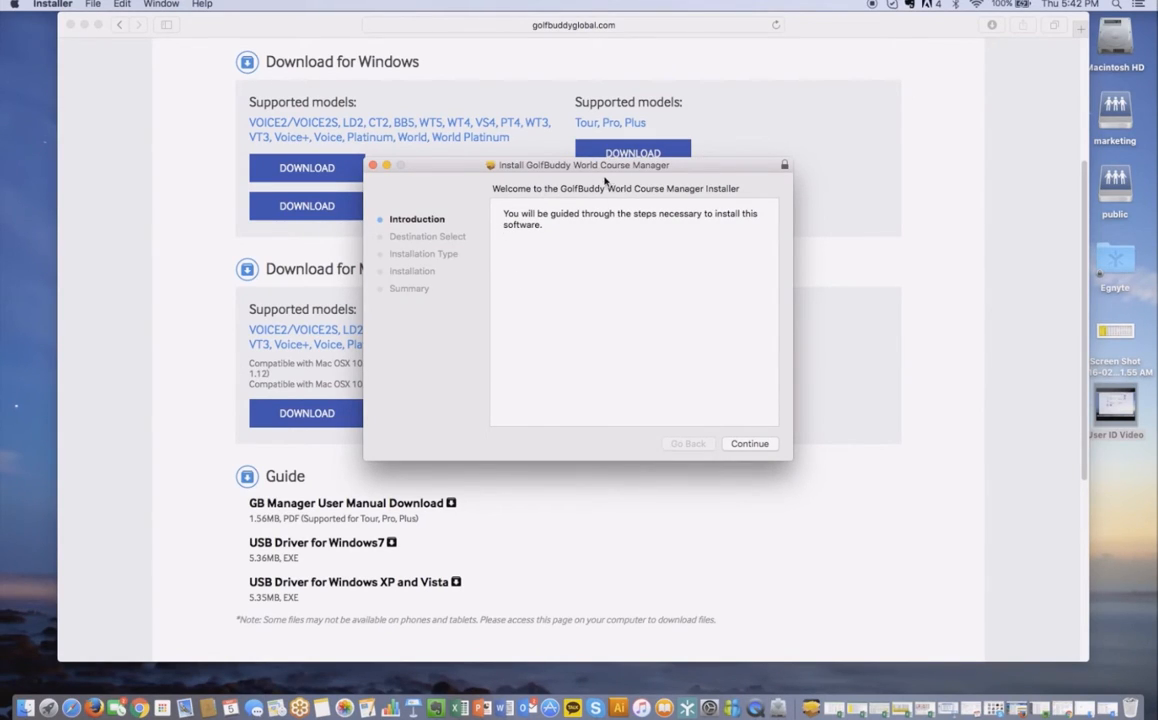
pyautogui.moveTo(742, 472)
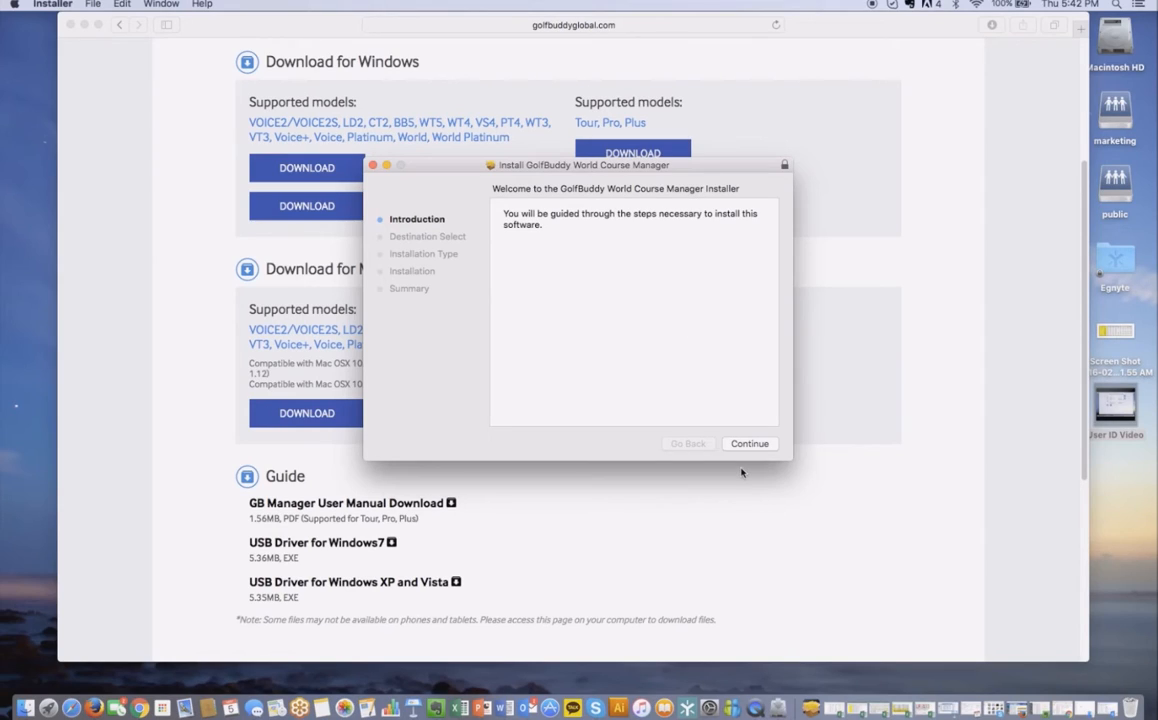
pyautogui.click(748, 444)
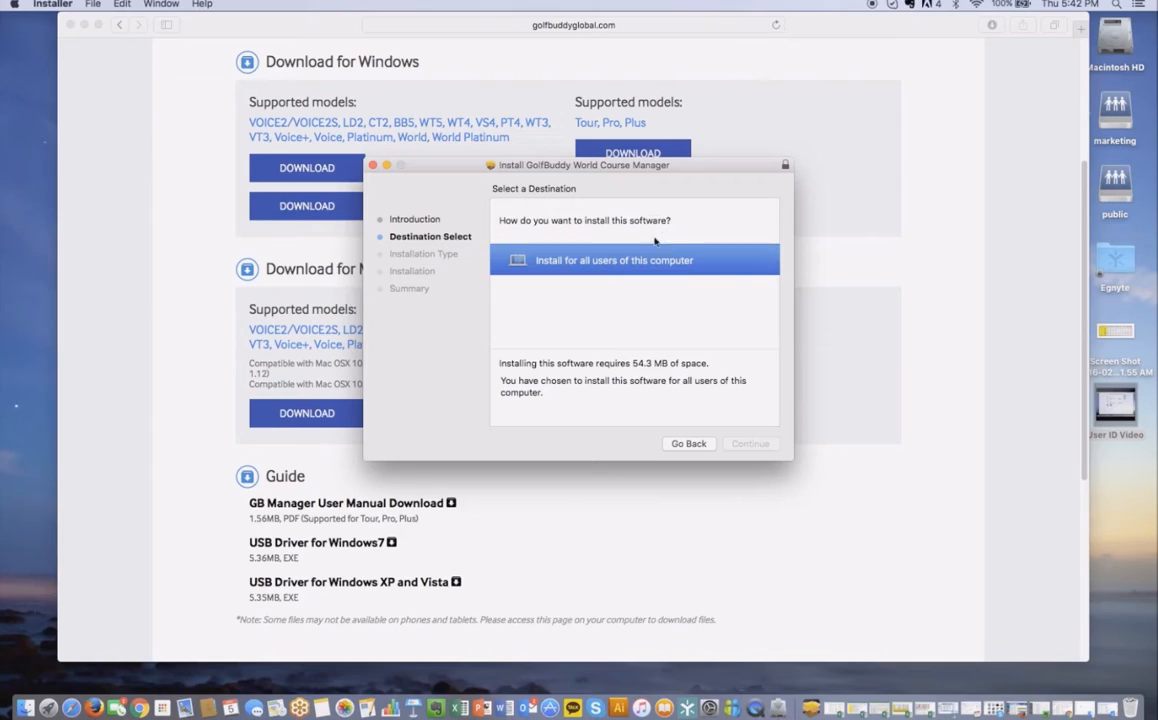
pyautogui.moveTo(610, 276)
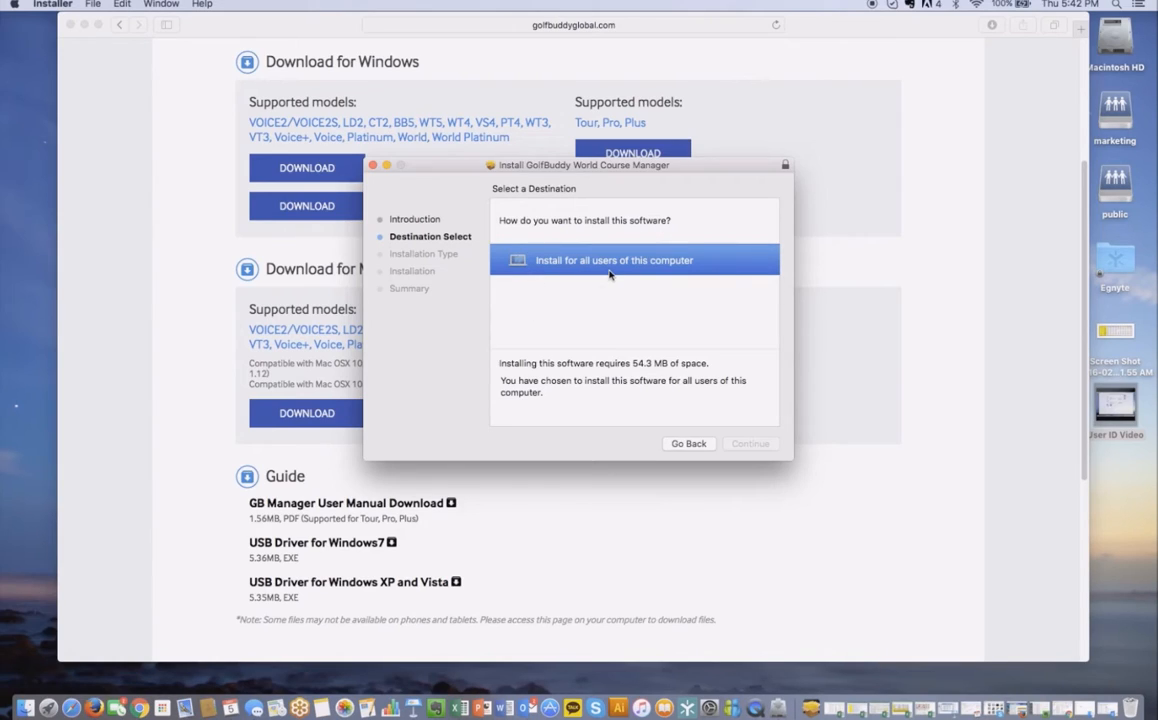
pyautogui.click(634, 260)
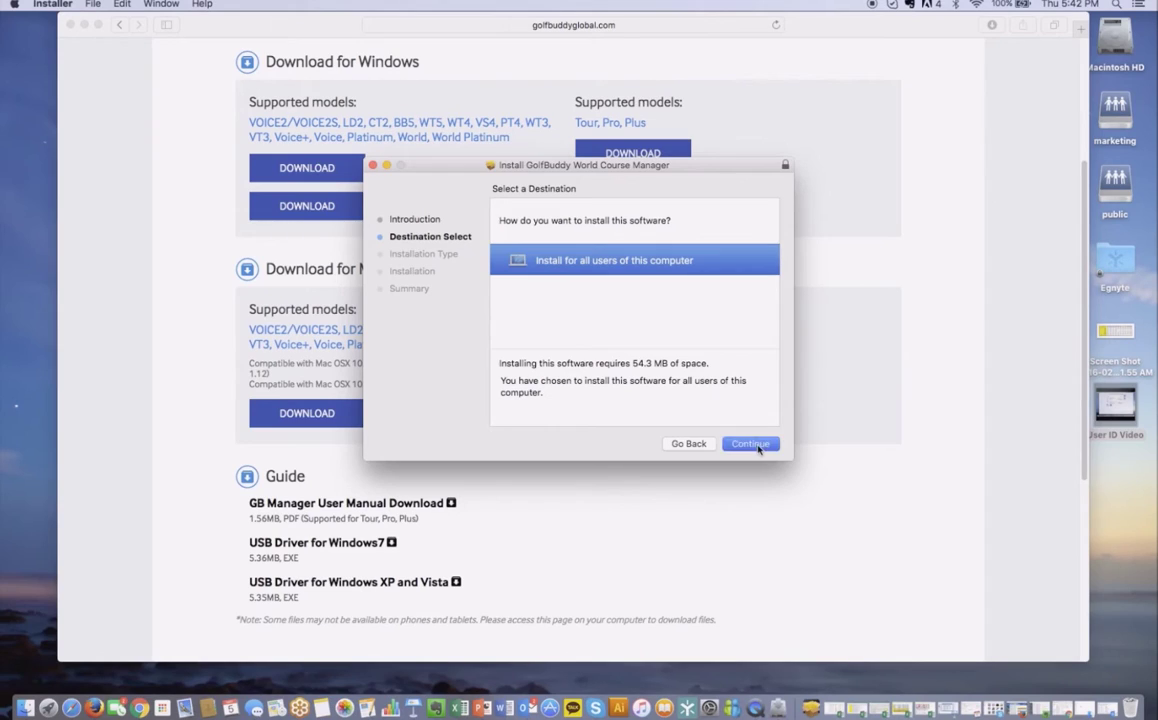
# Step: Confirm the destination and start the standard install on Macintosh HD
pyautogui.click(750, 444)
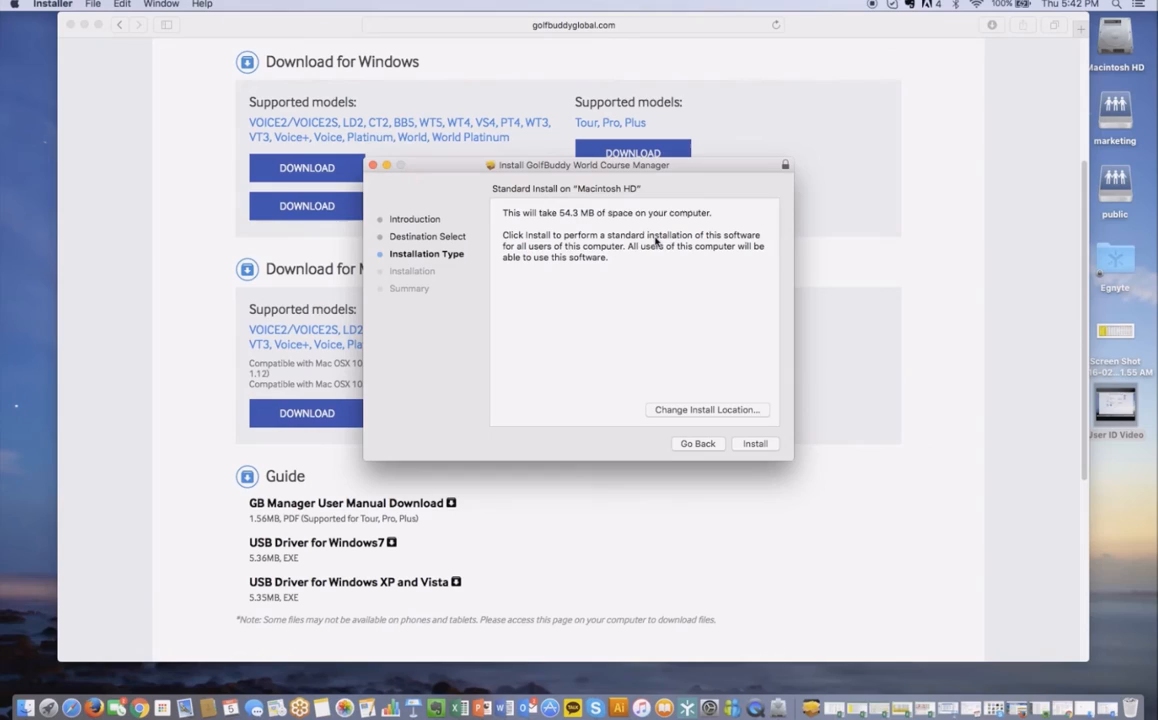
pyautogui.click(754, 444)
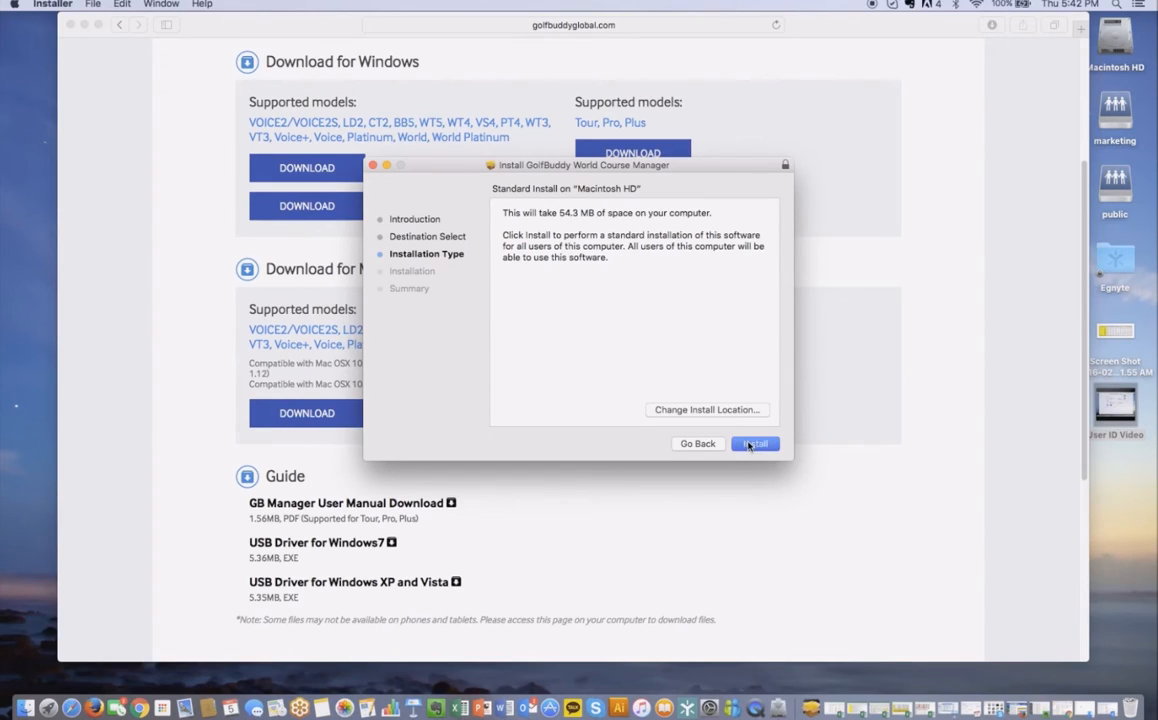
pyautogui.click(754, 444)
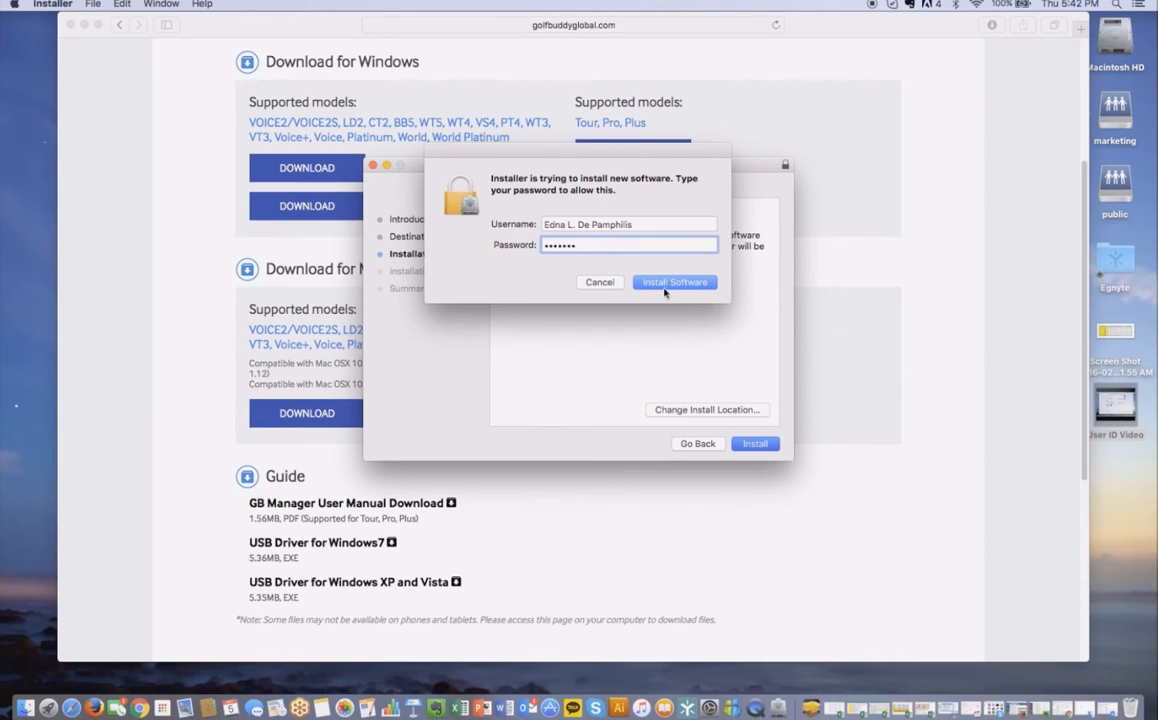
# Step: Authorize with Install Software and let the installation finish successfully
pyautogui.click(674, 282)
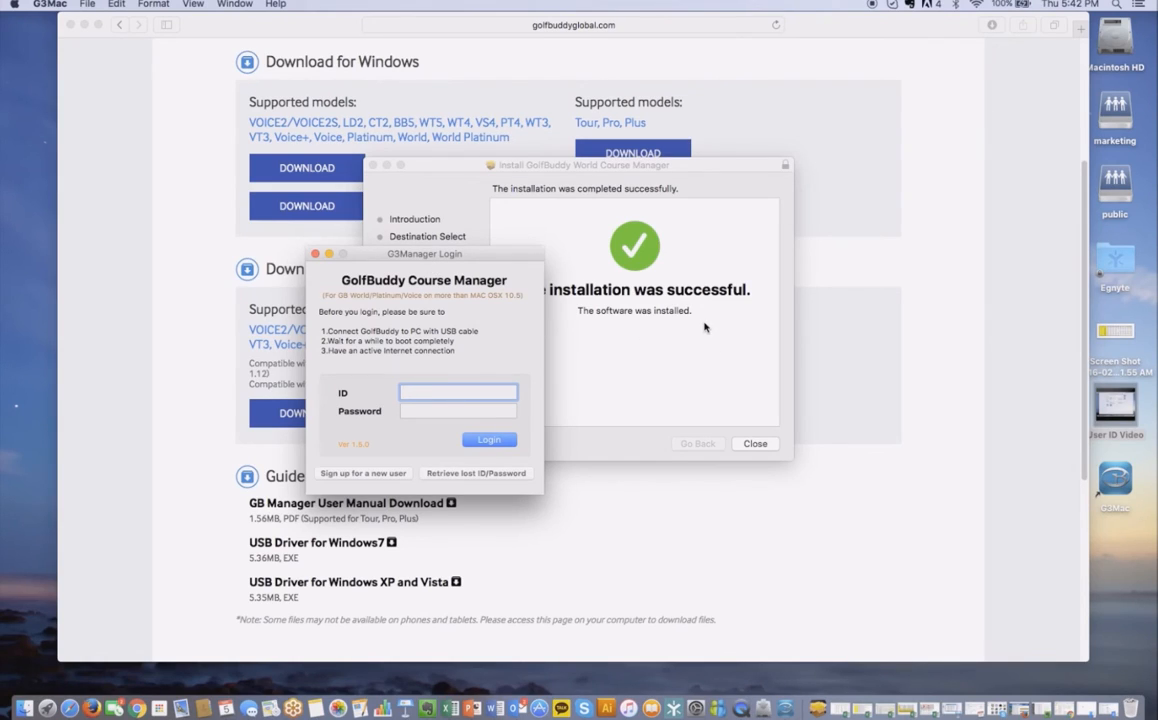
pyautogui.moveTo(1122, 500)
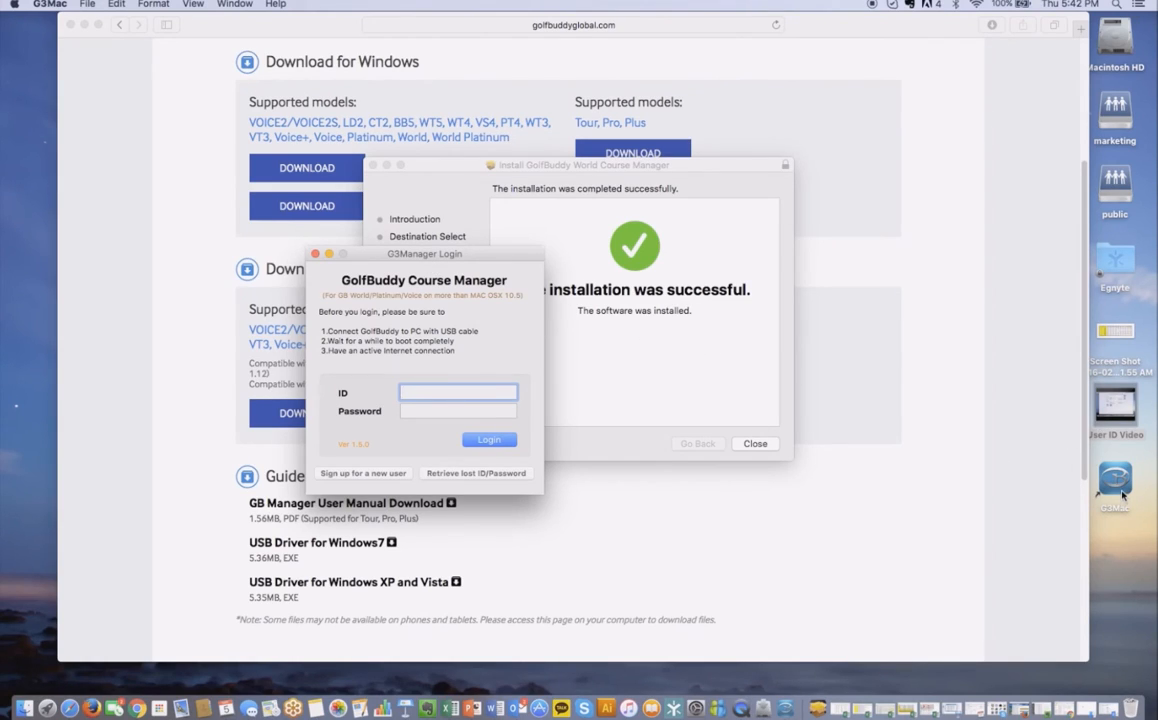
# Step: Log in with ID 'golfb', dismiss the login-failed message and retry to reach Course Download
pyautogui.click(458, 392)
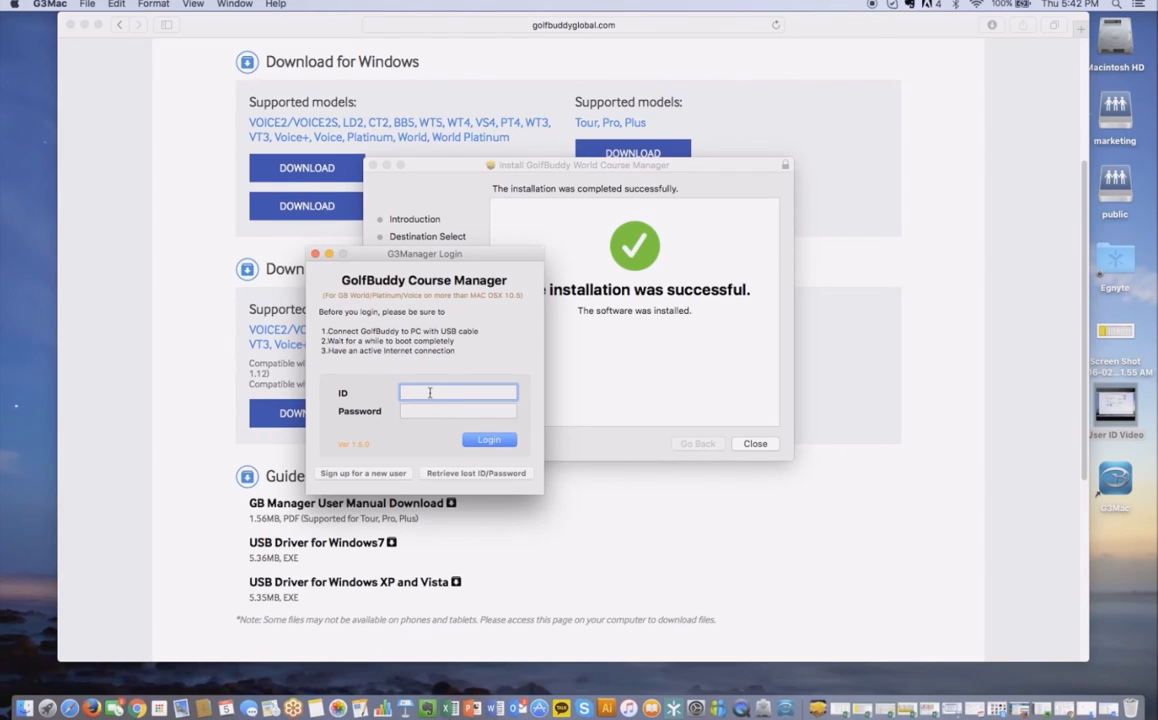
pyautogui.write('golfbuddylover')
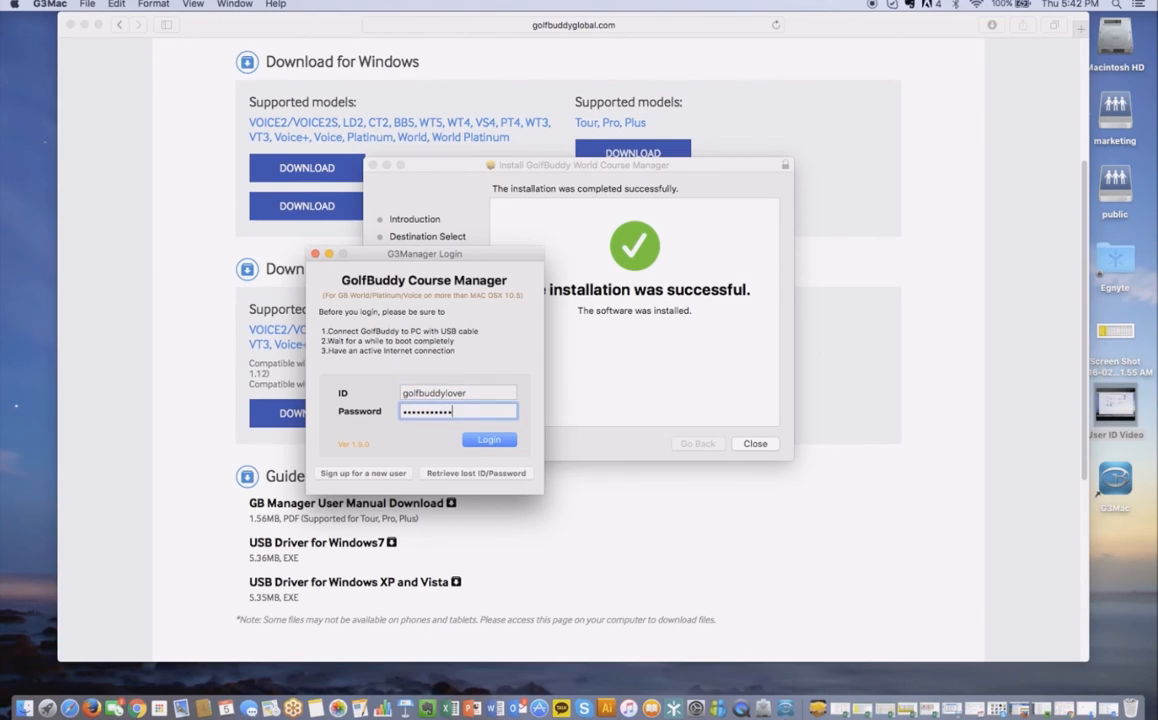
pyautogui.click(488, 440)
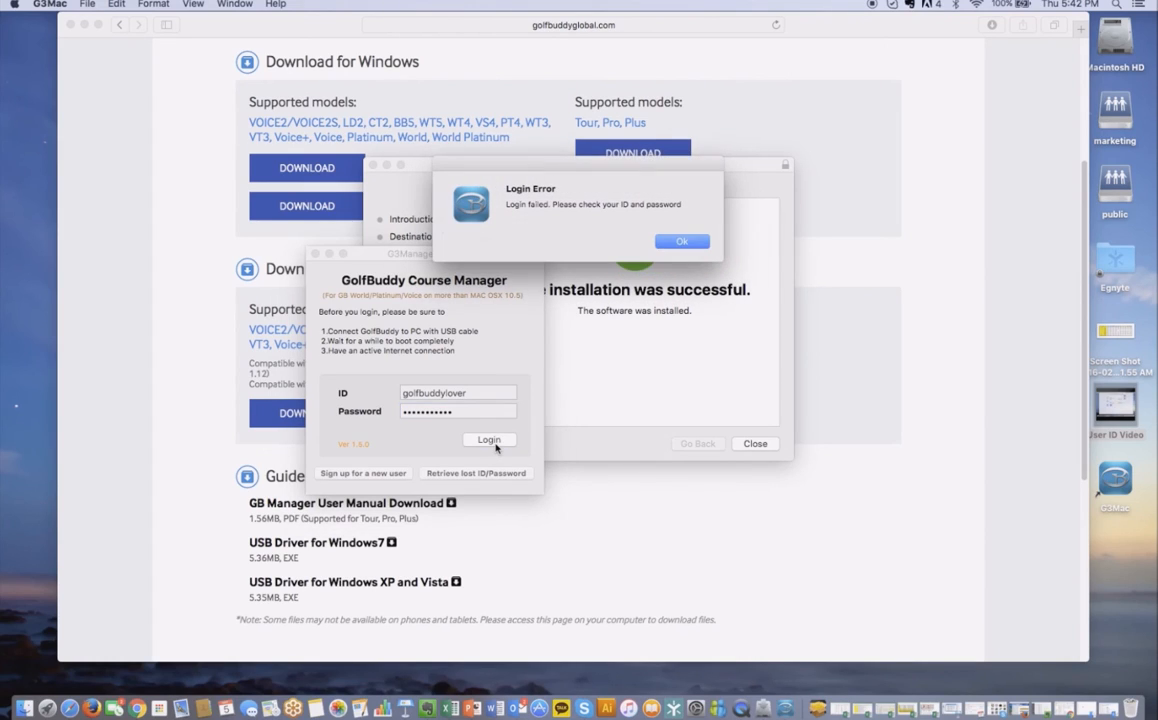
pyautogui.click(680, 240)
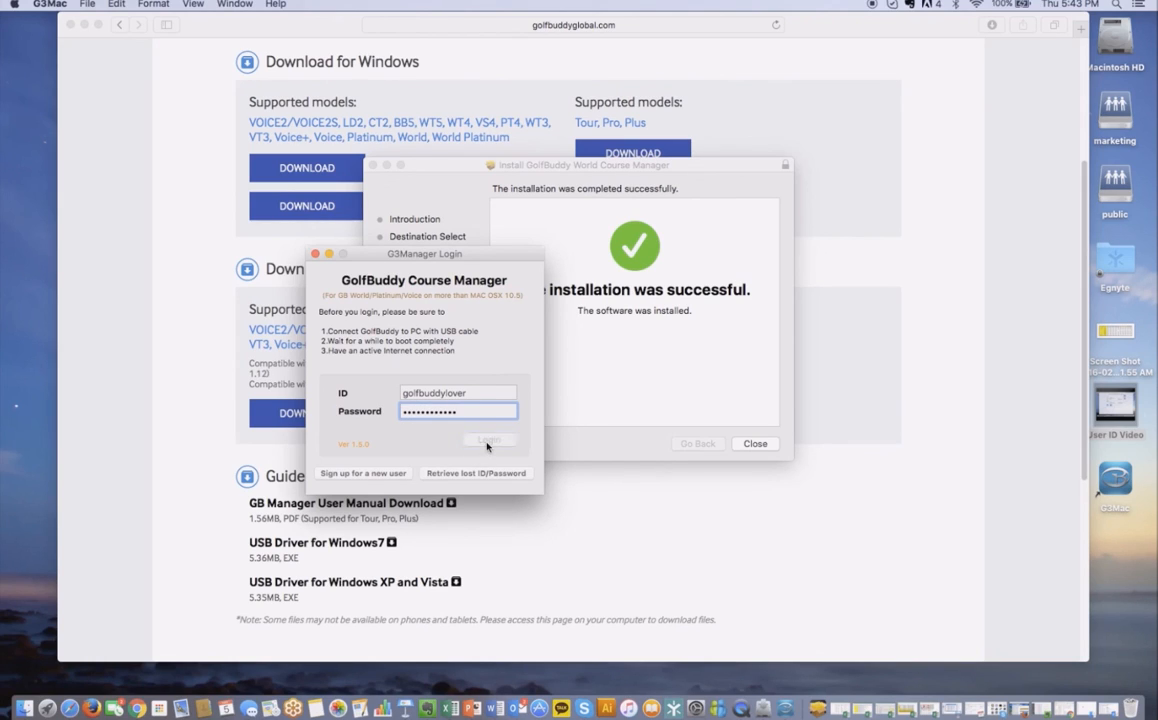
pyautogui.click(486, 440)
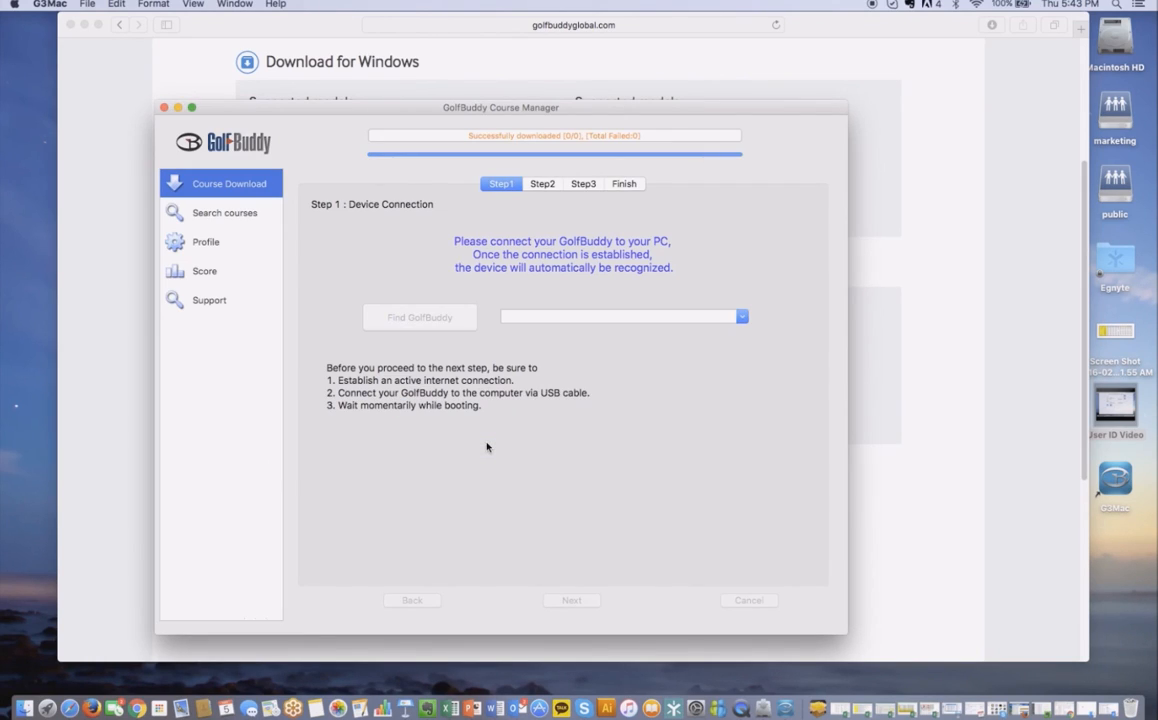